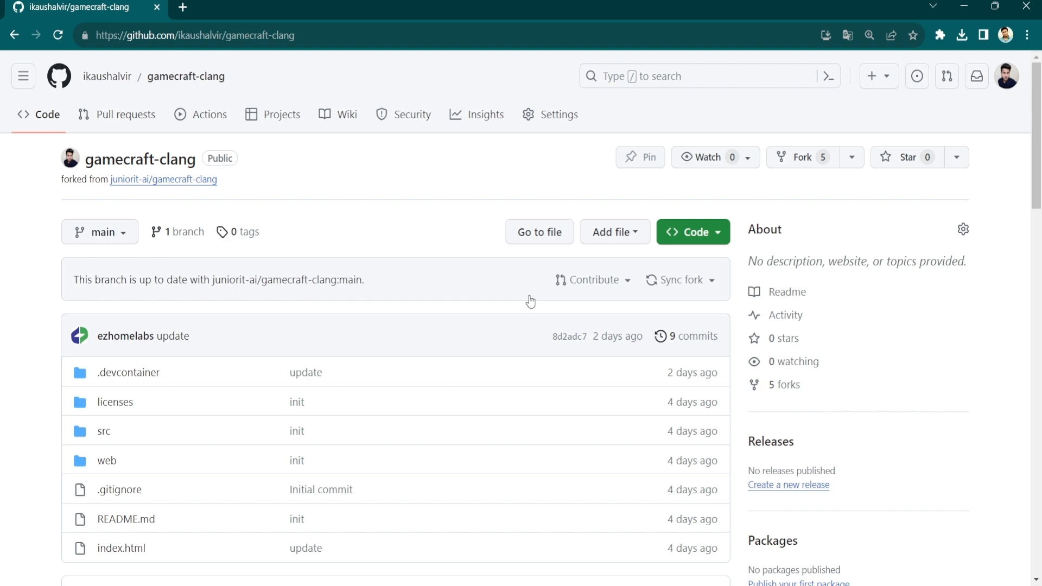
pyautogui.moveTo(557, 115)
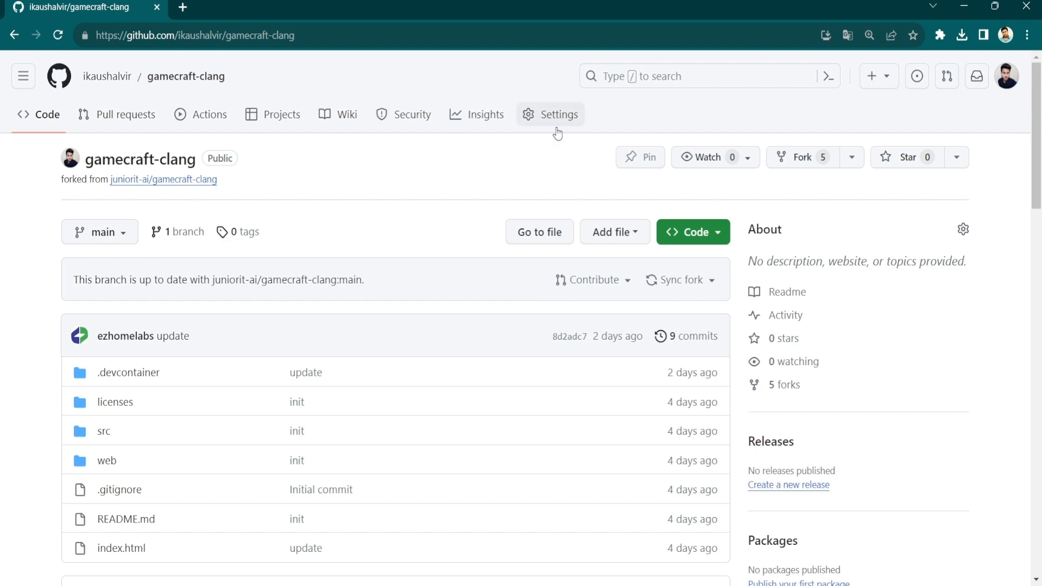
pyautogui.moveTo(563, 153)
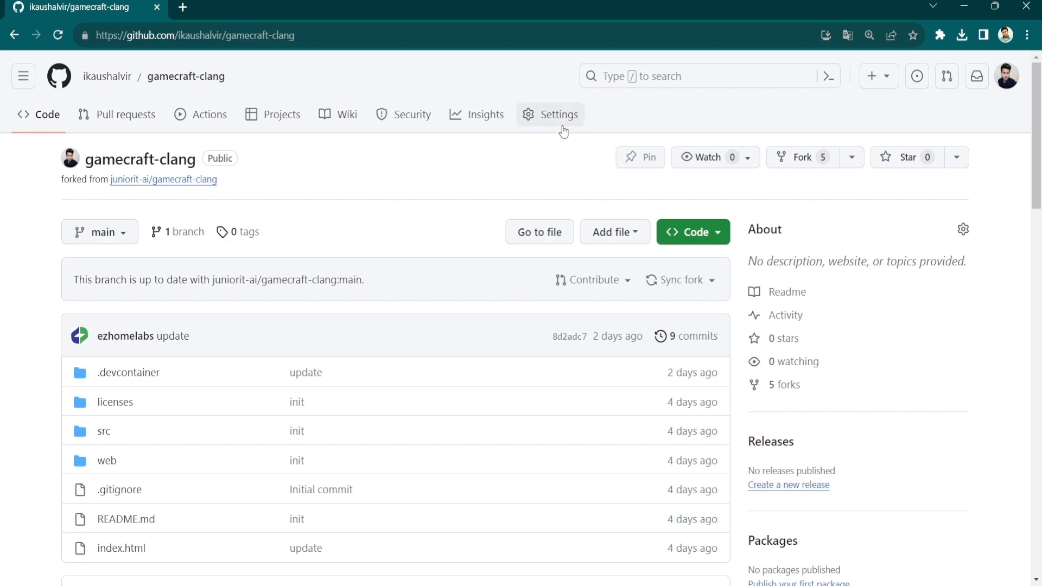
# Step: Go to the gamecraft-clang repository's Settings page
pyautogui.click(559, 114)
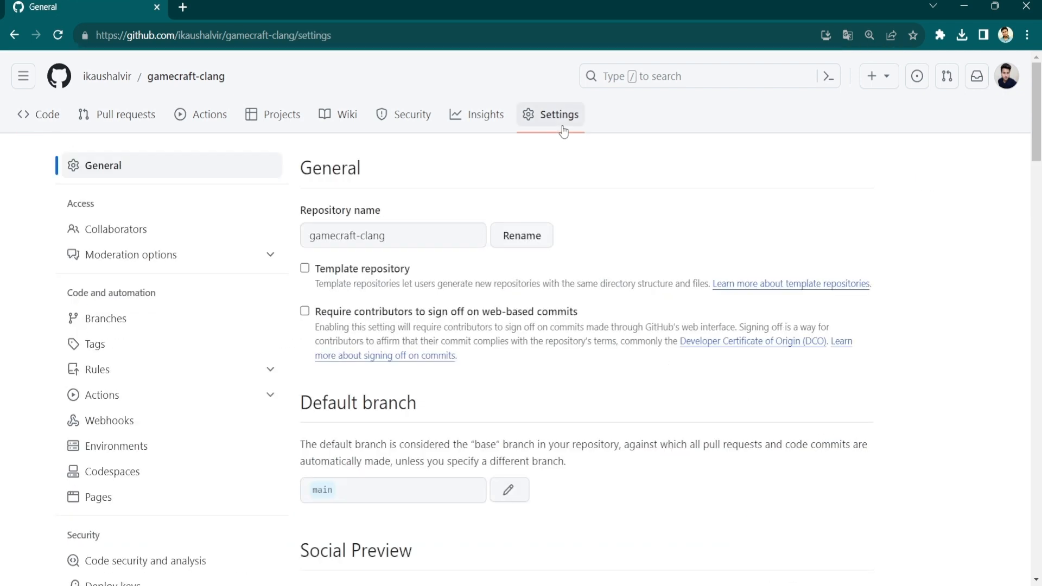
pyautogui.moveTo(193, 301)
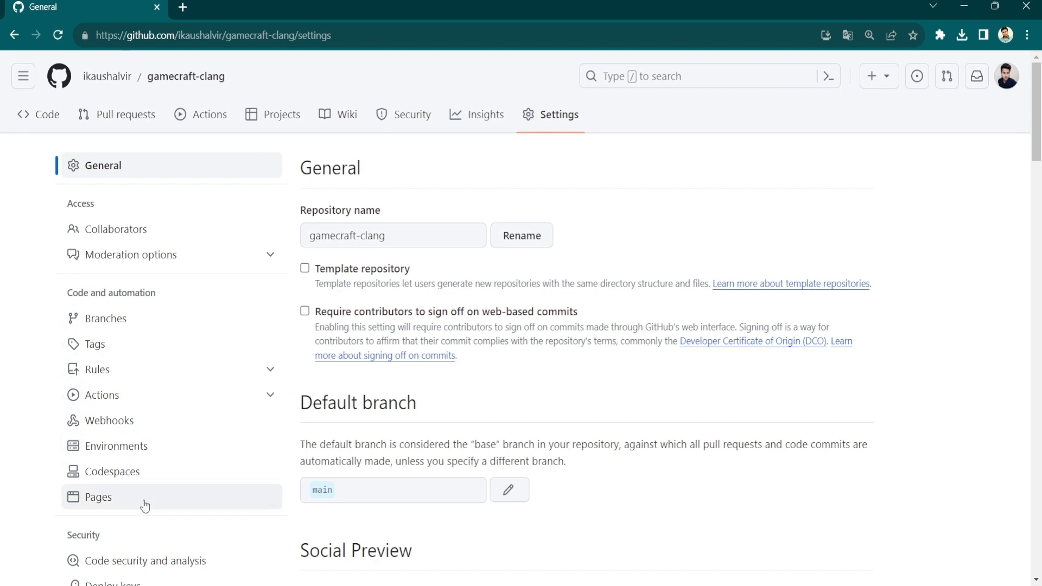
# Step: Go to the Pages section of settings, currently showing Pages disabled
pyautogui.click(98, 497)
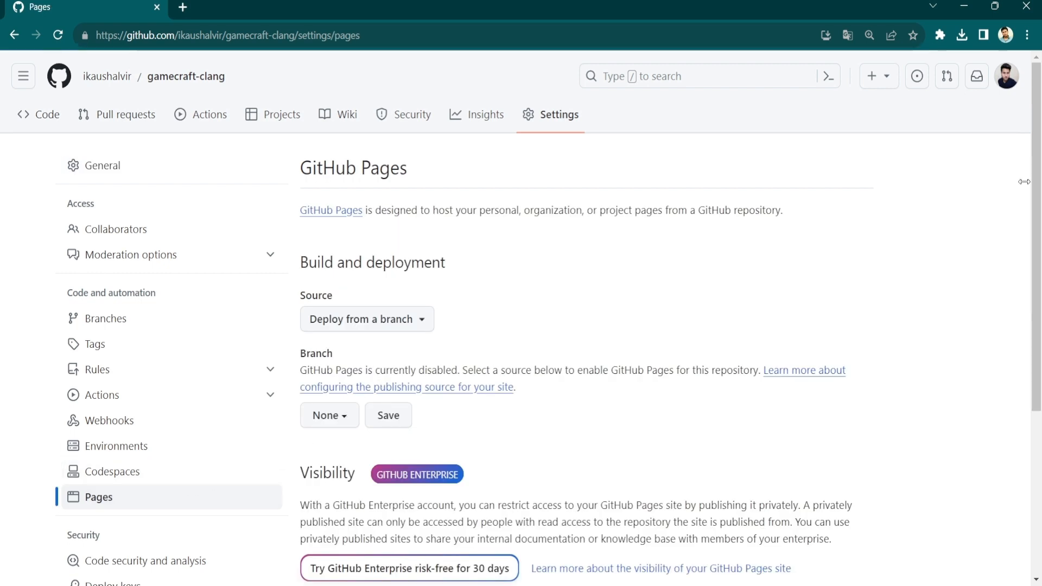
pyautogui.scroll(-3)
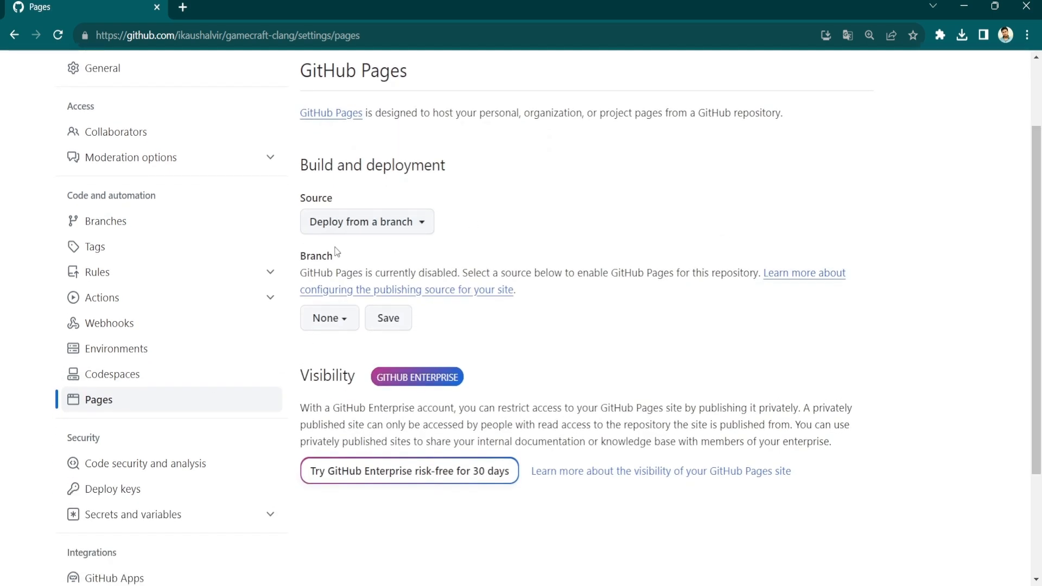
pyautogui.moveTo(353, 345)
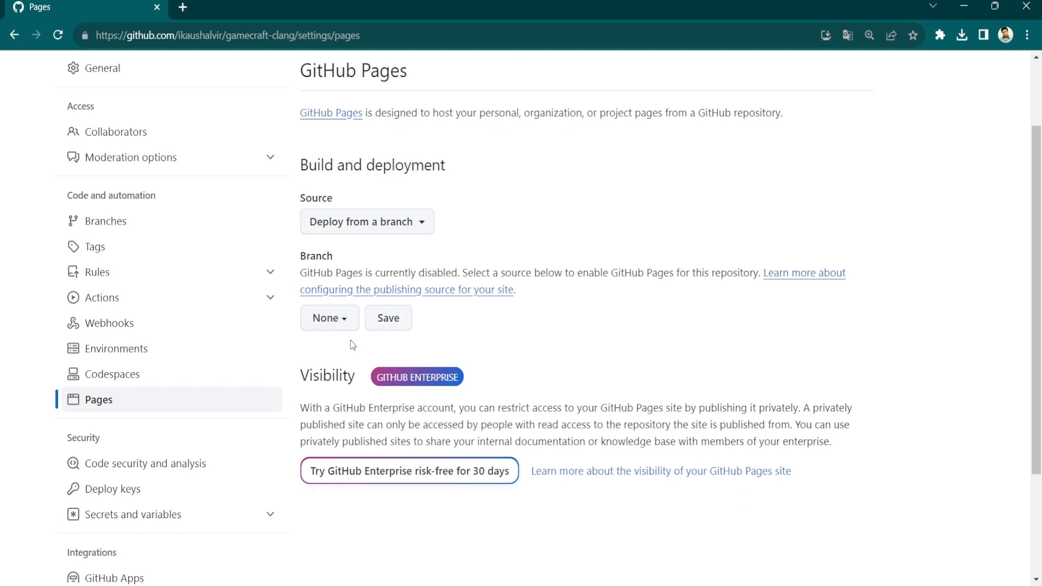
pyautogui.moveTo(346, 330)
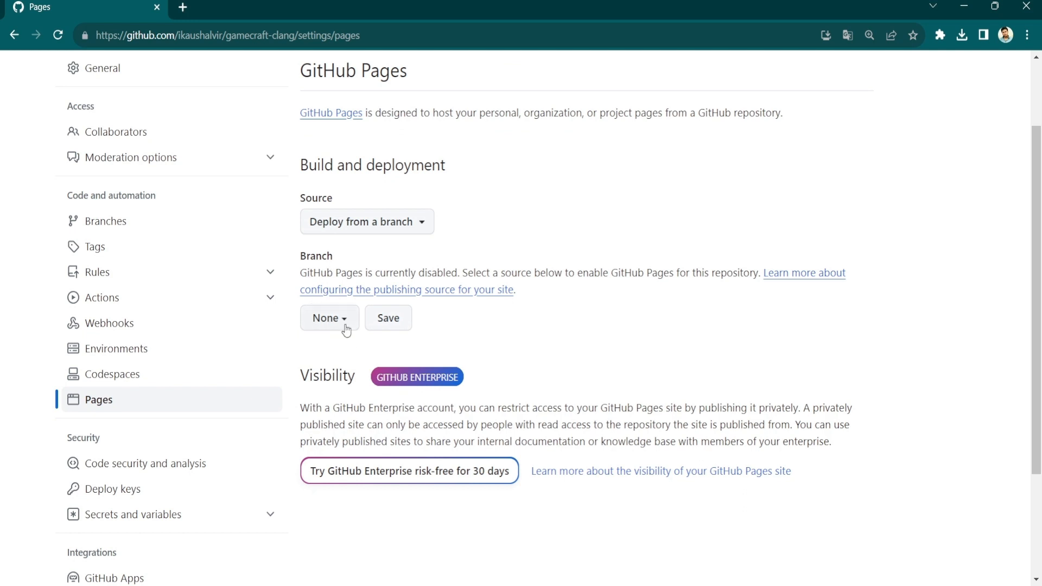
# Step: Choose main as the publishing branch, keeping the / (root) folder
pyautogui.click(325, 318)
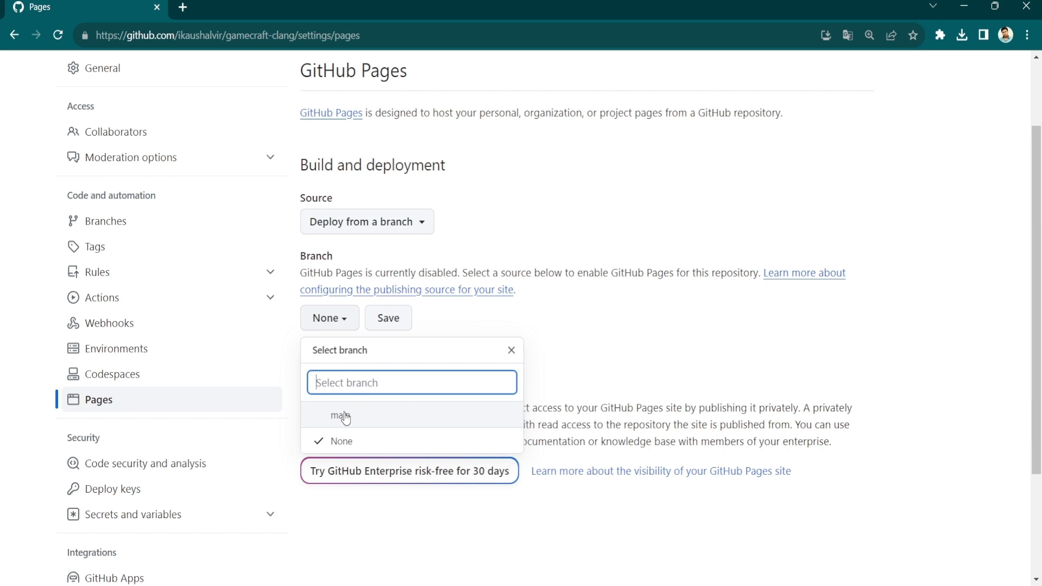
pyautogui.click(341, 414)
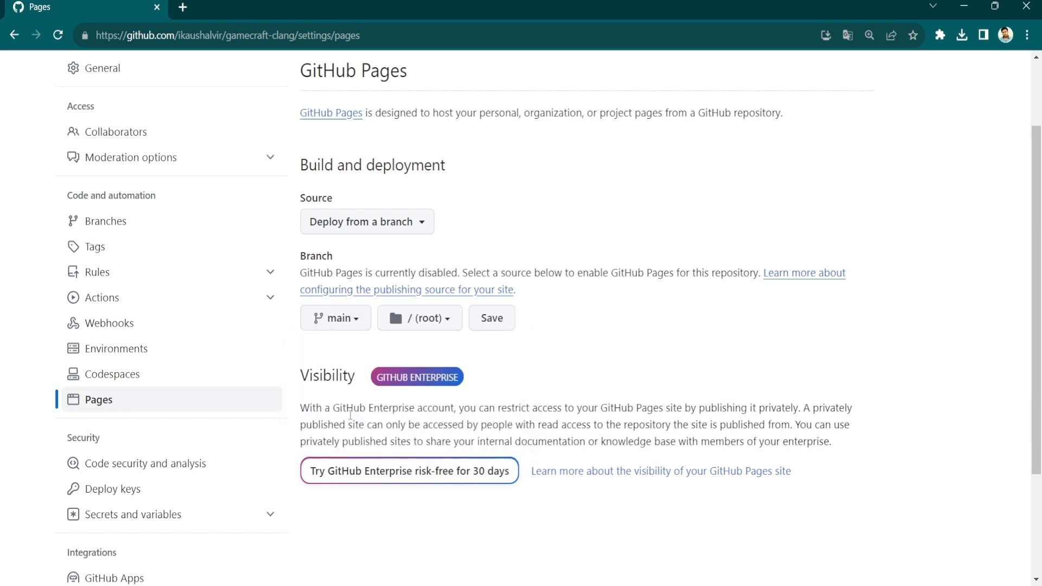
pyautogui.moveTo(441, 334)
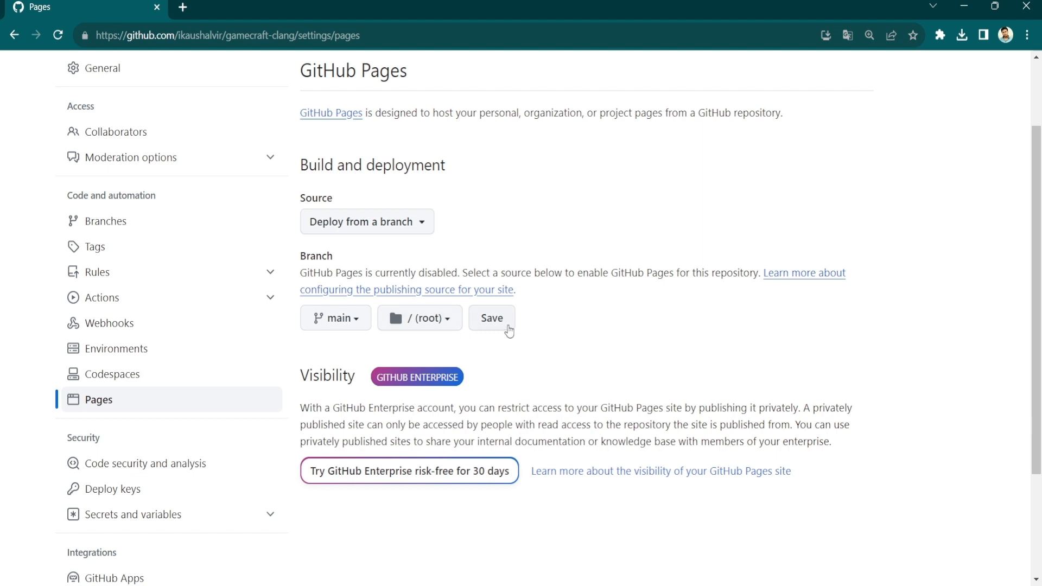
# Step: Save main branch root as the Pages source and wait for the saved confirmation
pyautogui.click(492, 318)
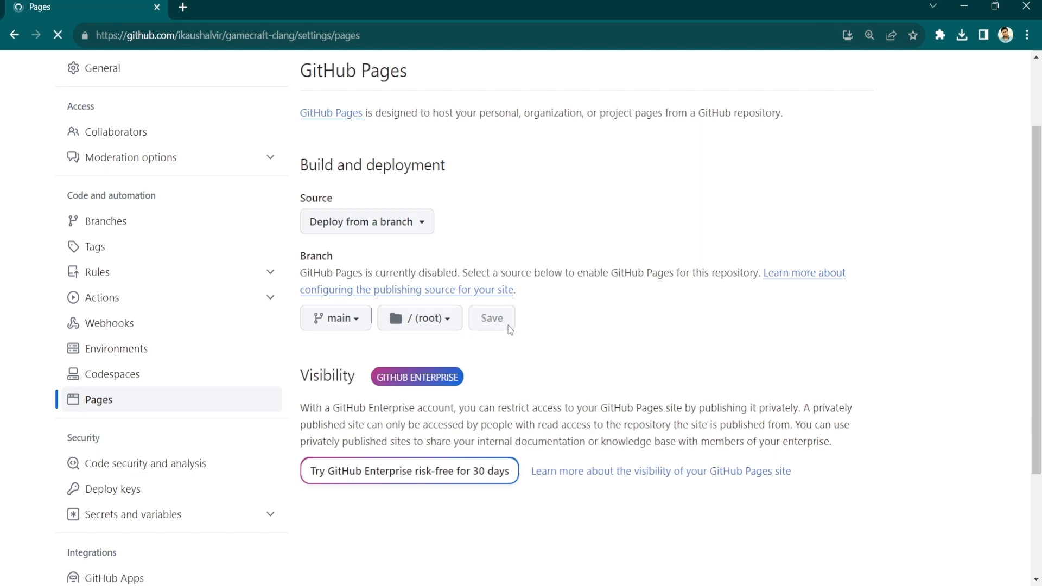
pyautogui.click(491, 318)
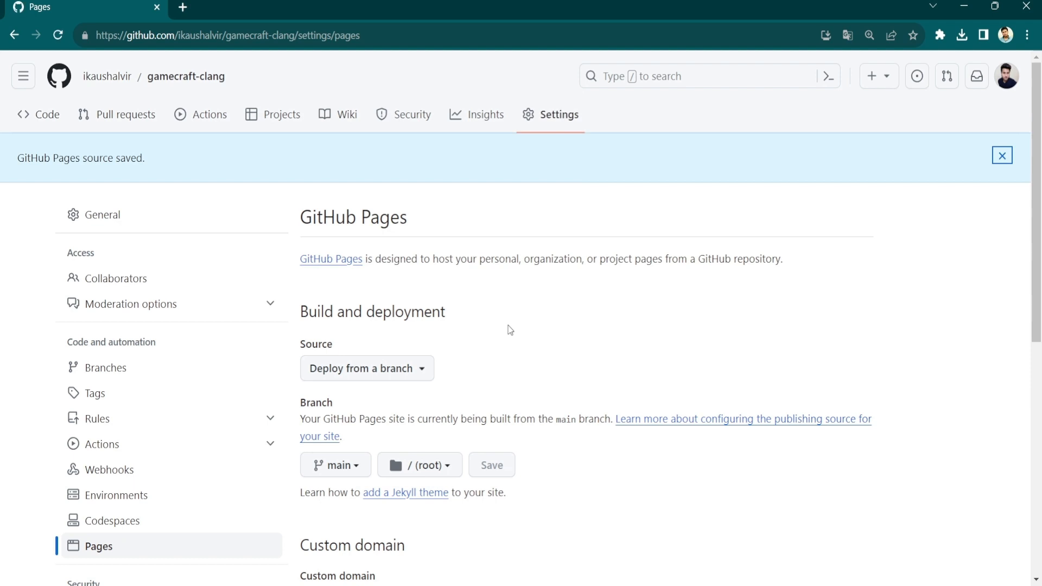
pyautogui.moveTo(417, 303)
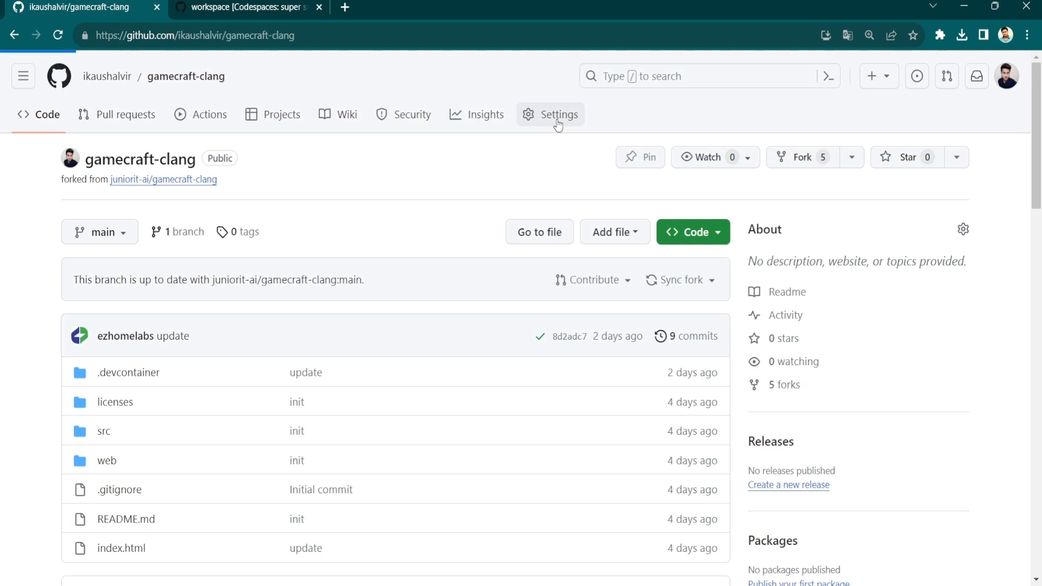
# Step: Return to the gamecraft-clang Settings page from the code view
pyautogui.click(559, 114)
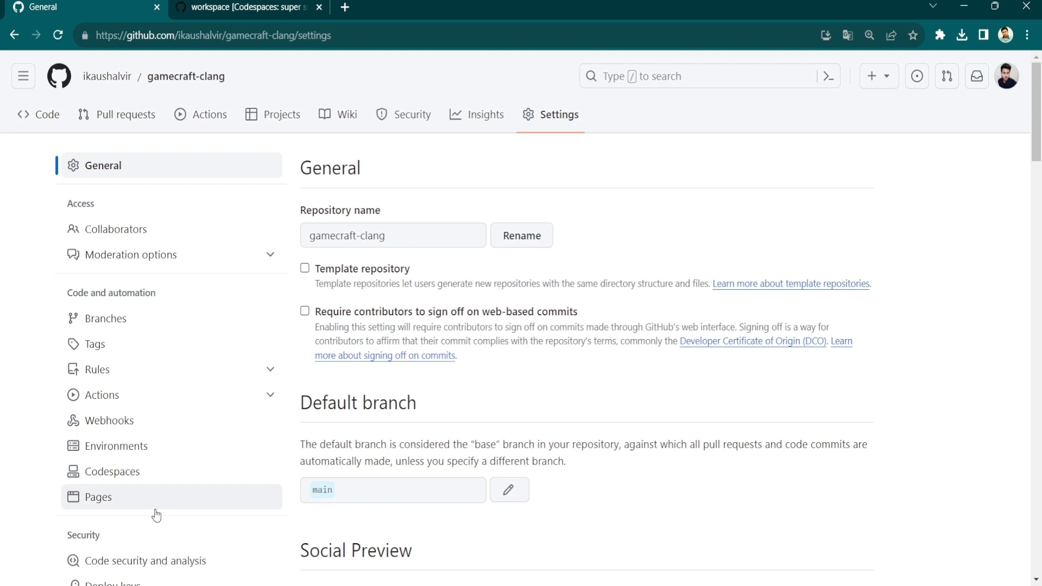
# Step: Return to the Pages section to see the site live at its github.io address
pyautogui.click(98, 496)
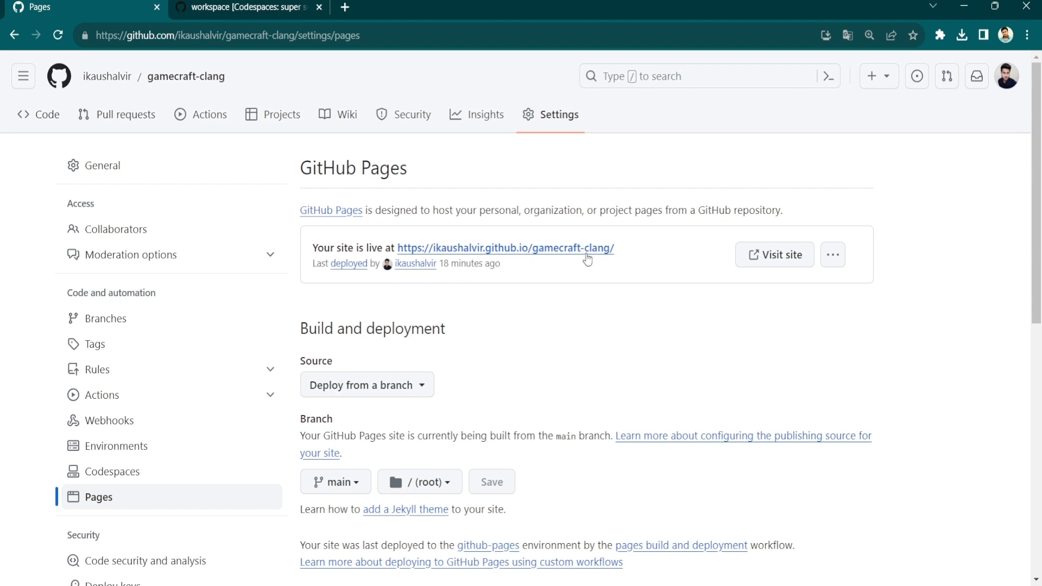
pyautogui.moveTo(588, 258)
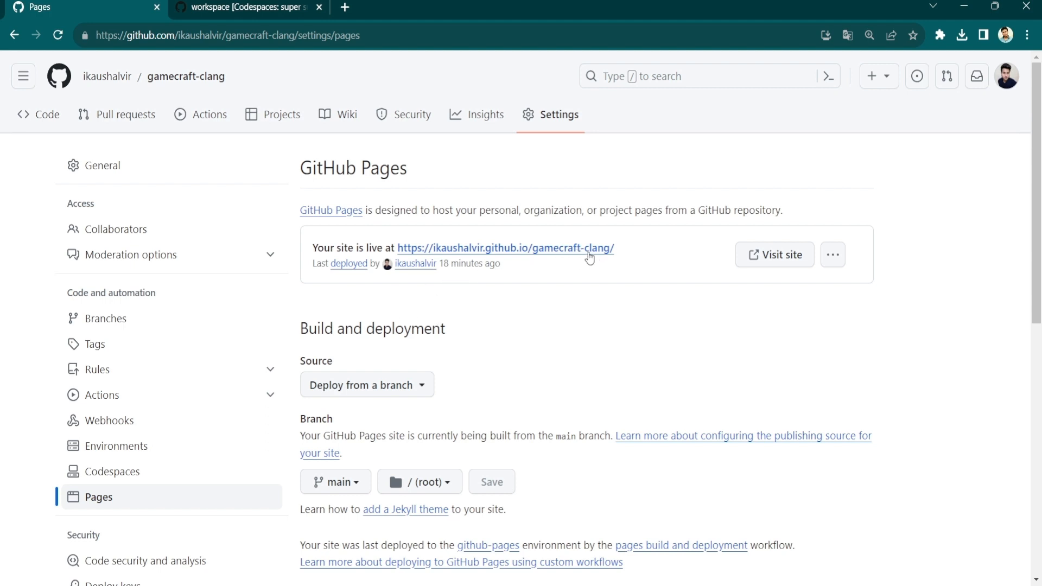